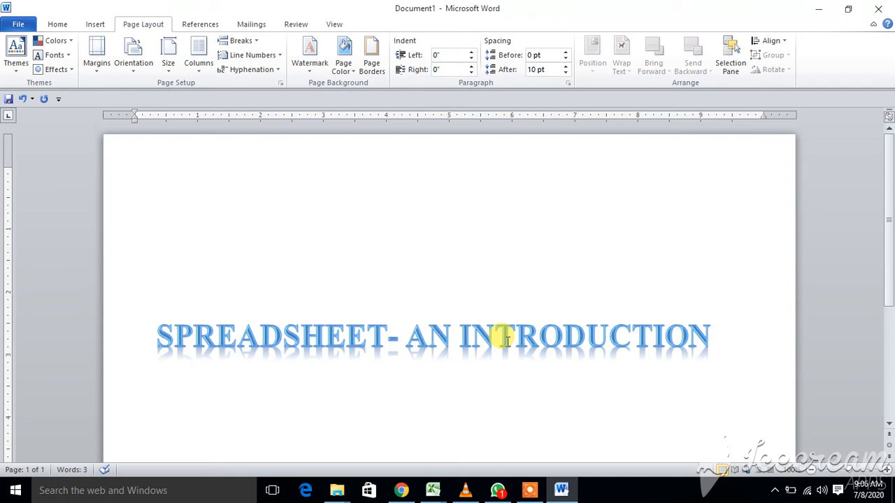
- Launch Microsoft Excel 2010 from the Start menu's Most used list
{"action": "left_click", "coordinate": [137, 185]}
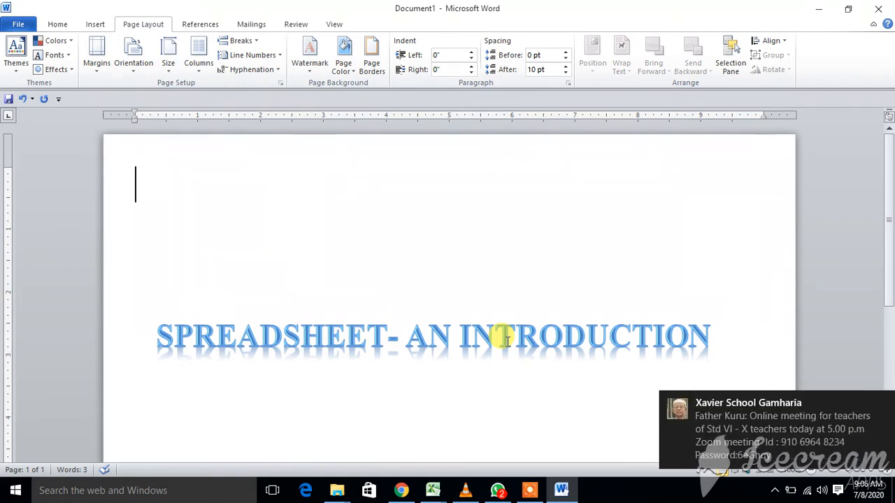
{"action": "mouse_move", "coordinate": [851, 119]}
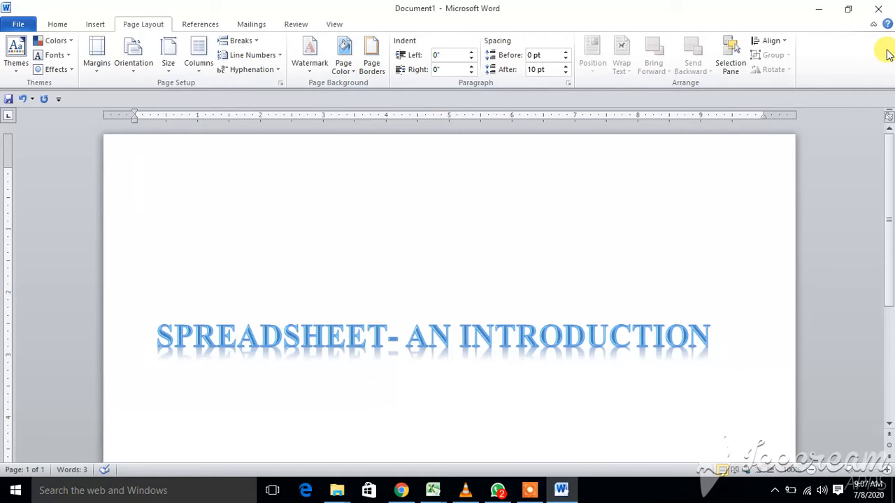
{"action": "left_click", "coordinate": [136, 185]}
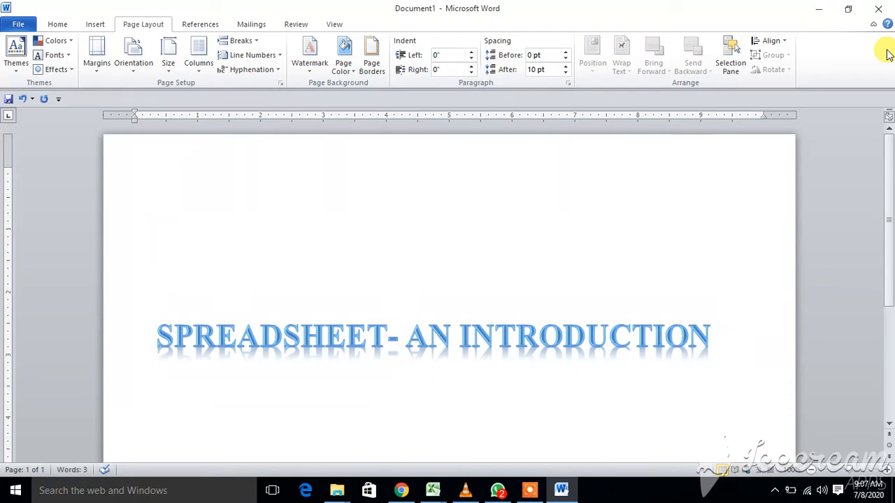
{"action": "left_click", "coordinate": [136, 185]}
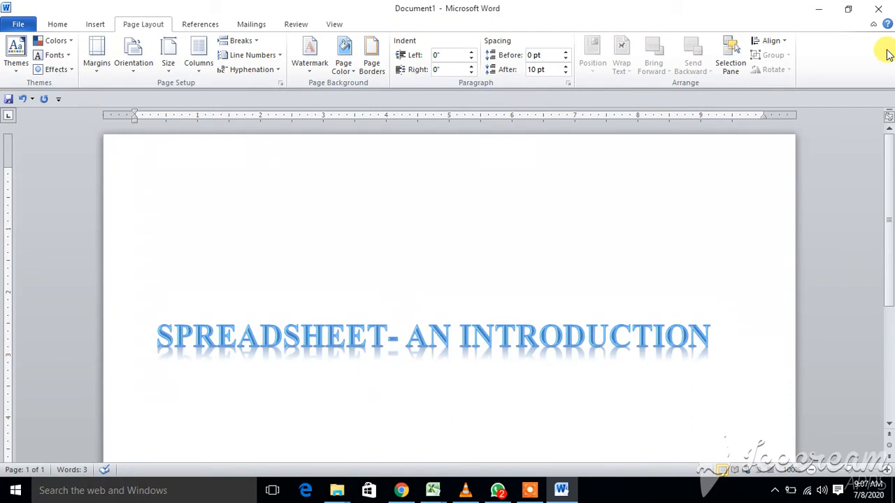
{"action": "mouse_move", "coordinate": [835, 76]}
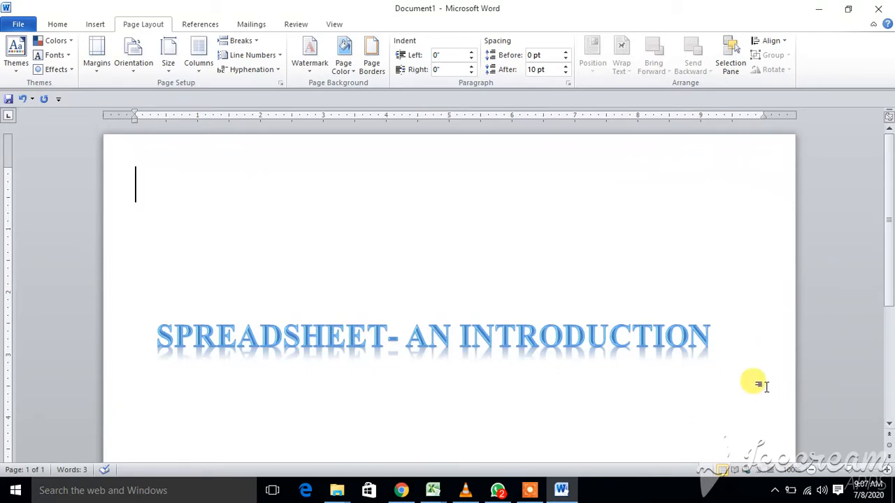
{"action": "mouse_move", "coordinate": [607, 411]}
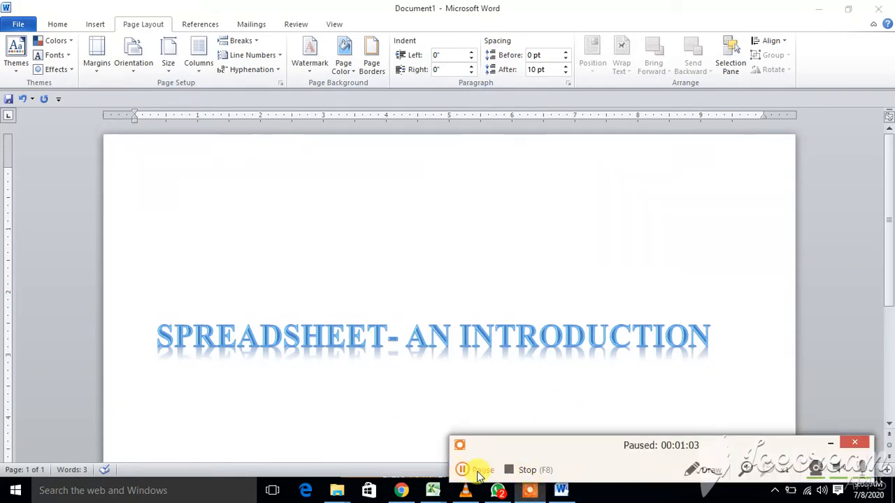
{"action": "left_click", "coordinate": [461, 470]}
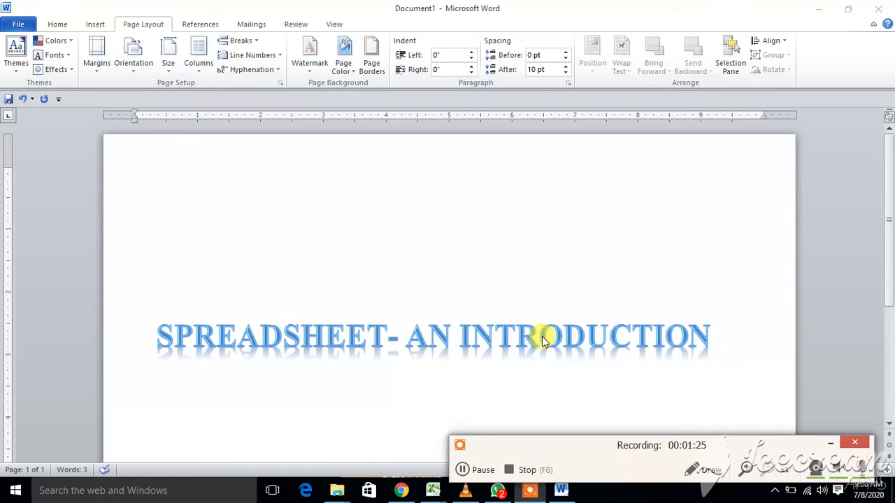
{"action": "mouse_move", "coordinate": [559, 353]}
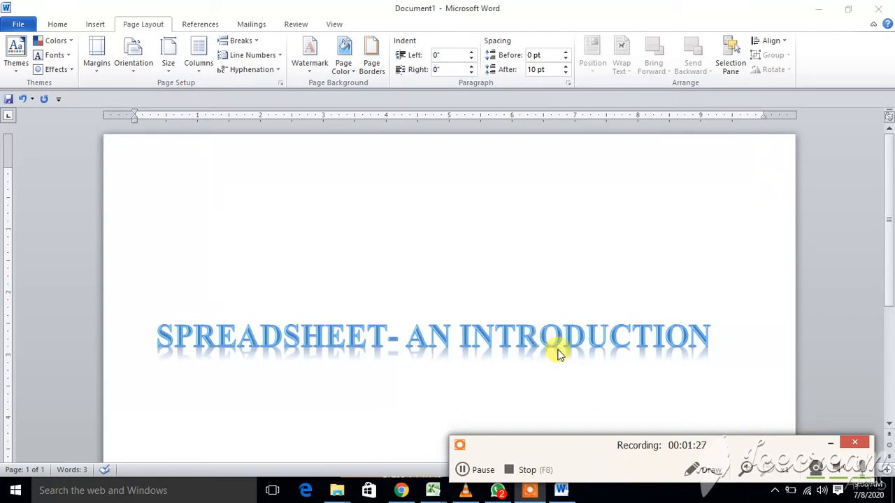
{"action": "mouse_move", "coordinate": [575, 360]}
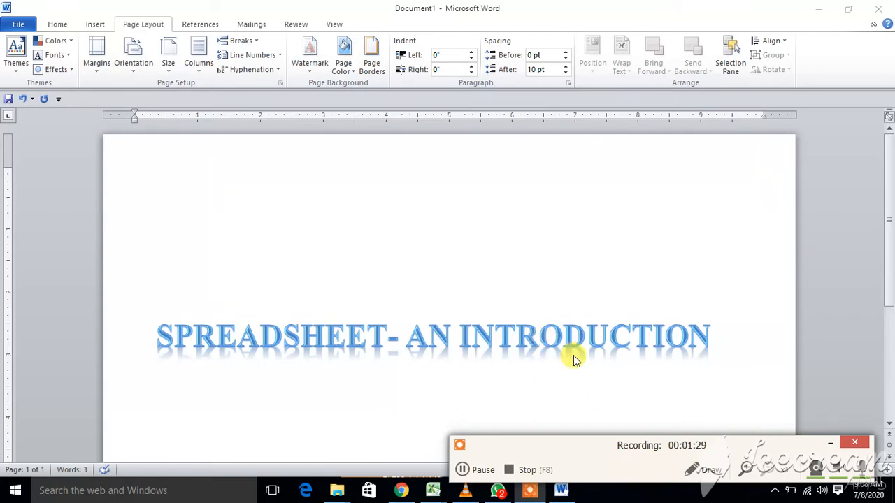
{"action": "mouse_move", "coordinate": [629, 357]}
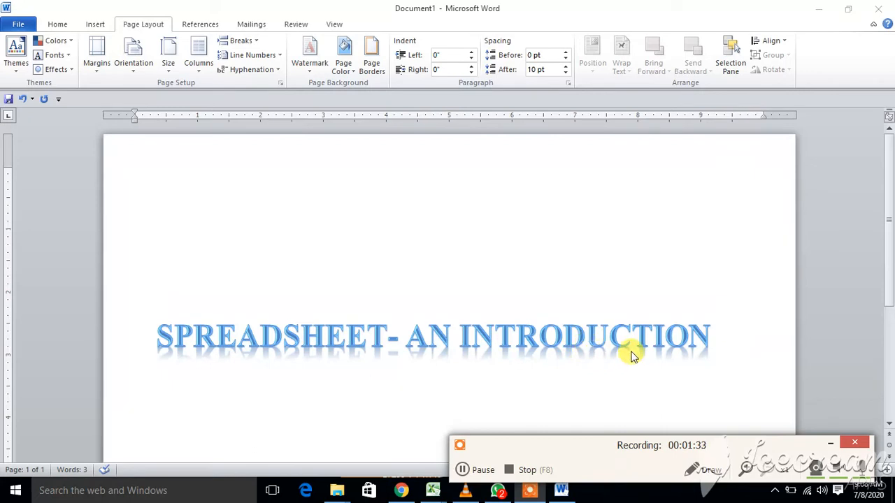
{"action": "mouse_move", "coordinate": [696, 367]}
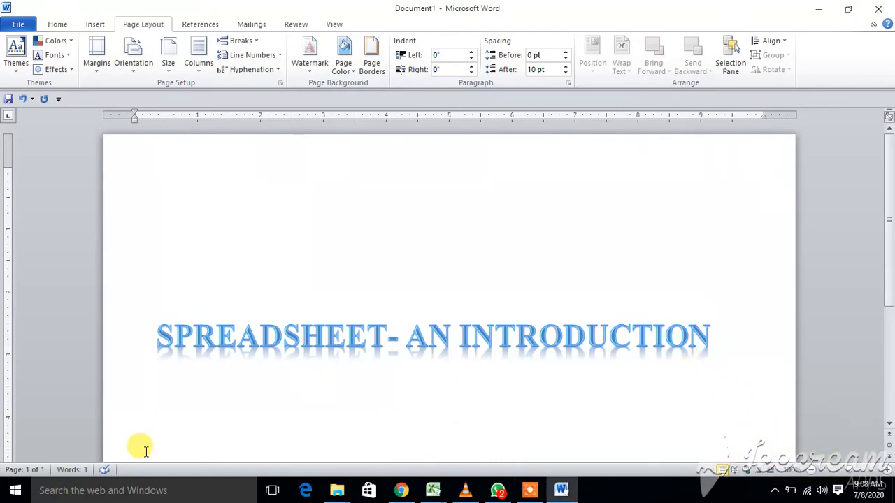
{"action": "left_click", "coordinate": [14, 490]}
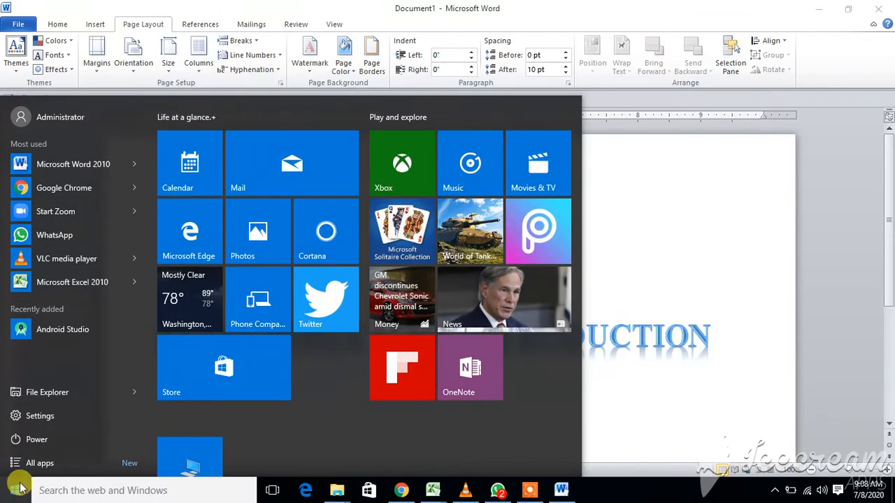
{"action": "mouse_move", "coordinate": [73, 273]}
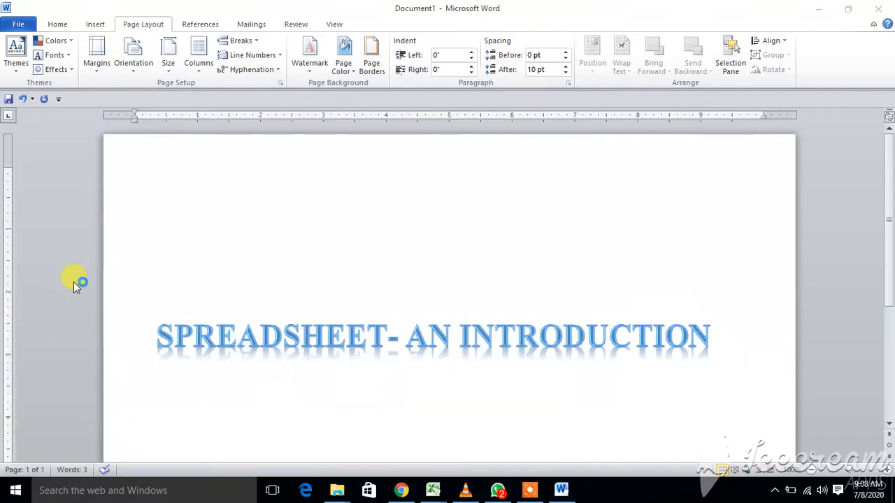
{"action": "left_click", "coordinate": [433, 490]}
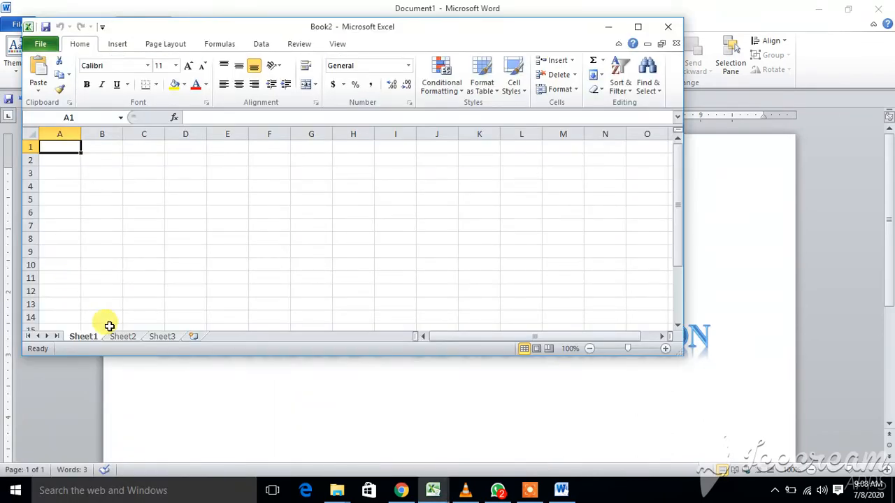
- Maximize the Book2 Excel window to fill the screen
{"action": "left_click", "coordinate": [636, 26]}
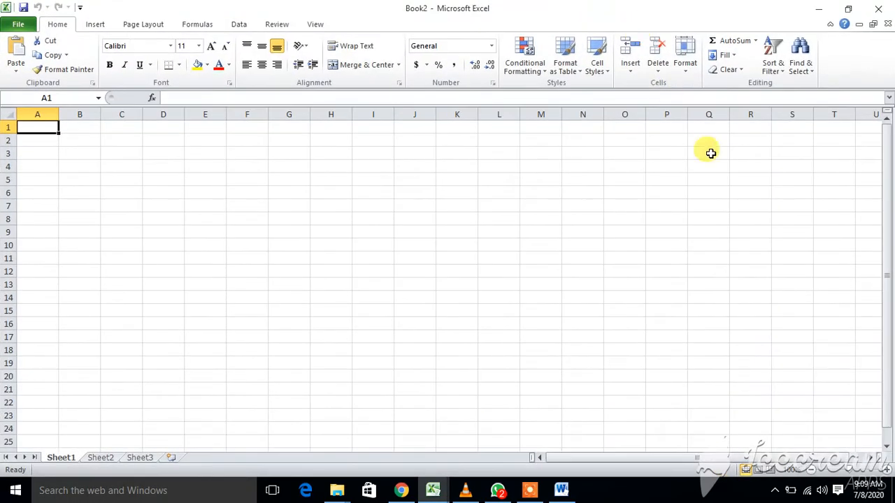
{"action": "mouse_move", "coordinate": [701, 322]}
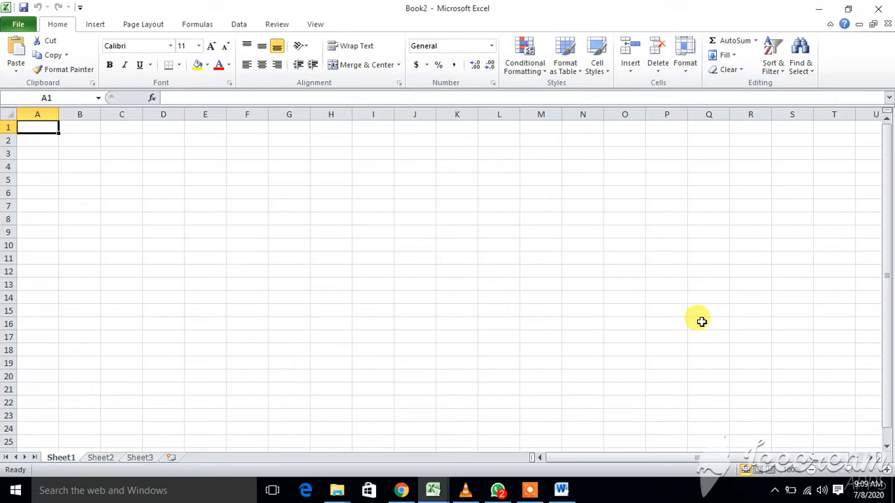
{"action": "mouse_move", "coordinate": [280, 152]}
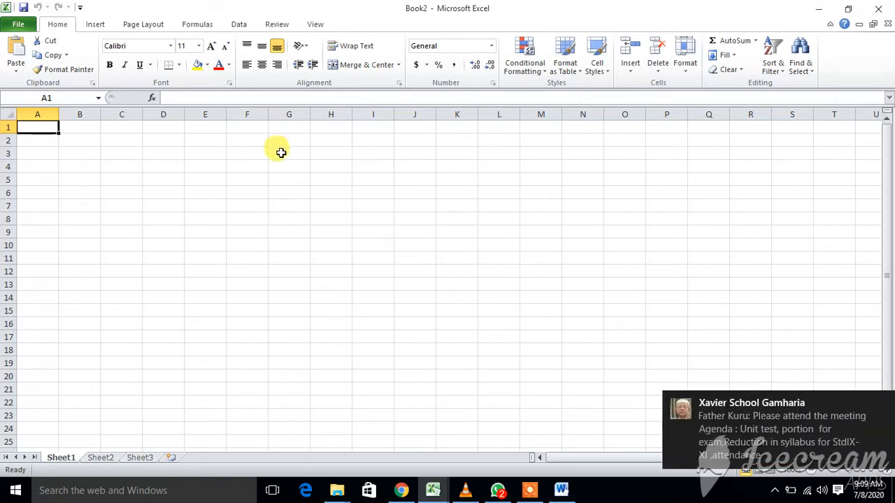
{"action": "mouse_move", "coordinate": [742, 354]}
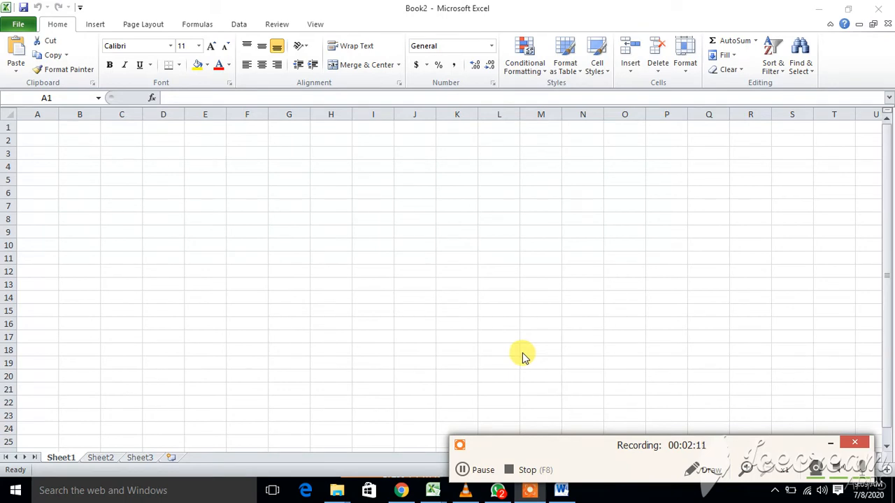
{"action": "mouse_move", "coordinate": [481, 6]}
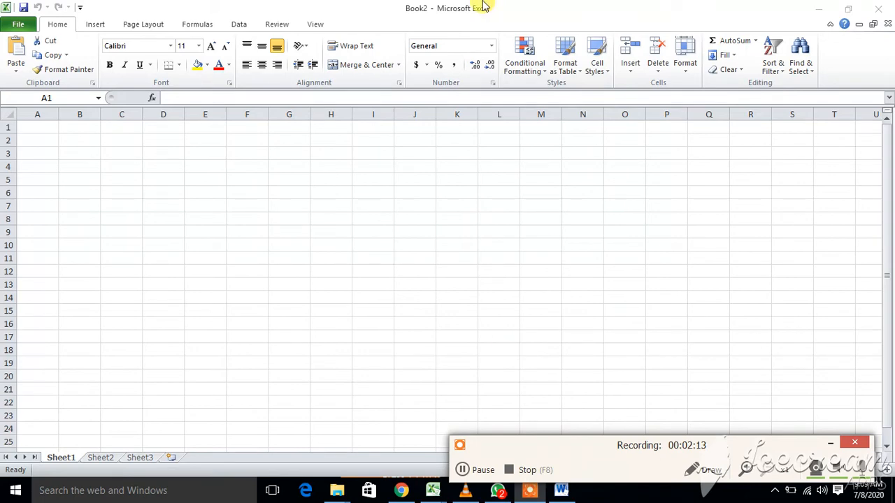
{"action": "mouse_move", "coordinate": [399, 8]}
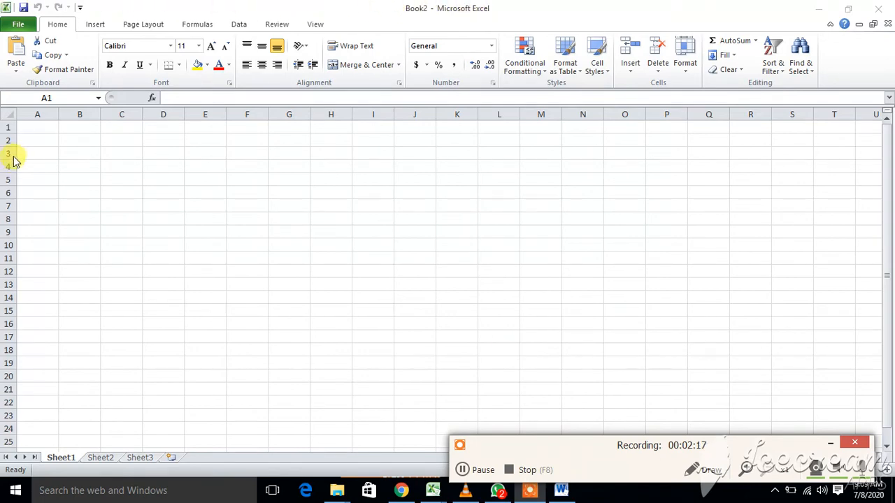
{"action": "mouse_move", "coordinate": [886, 390]}
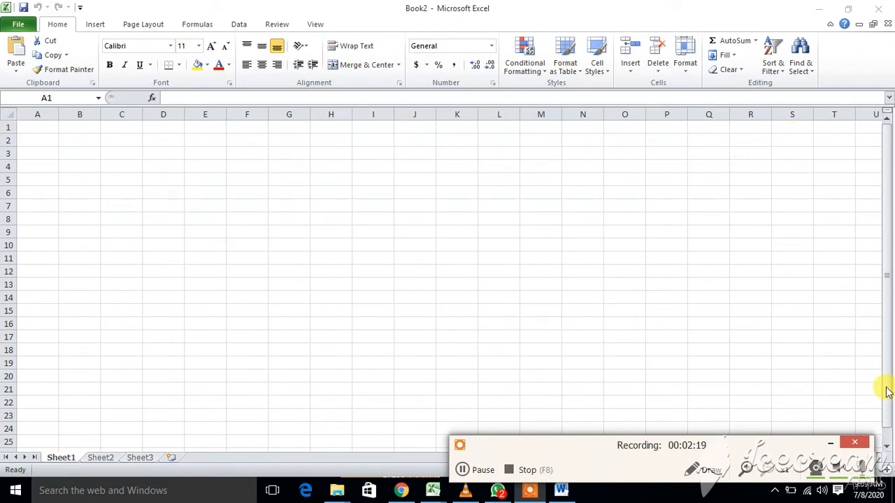
{"action": "mouse_move", "coordinate": [140, 170]}
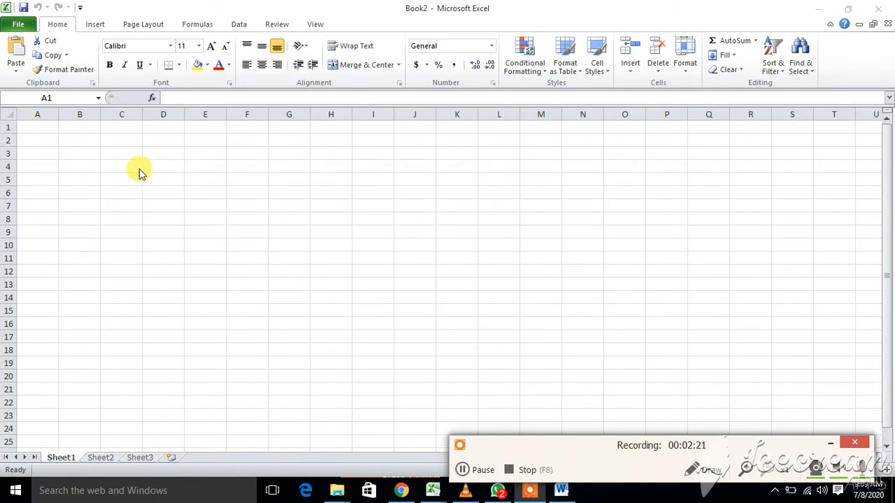
{"action": "mouse_move", "coordinate": [565, 215]}
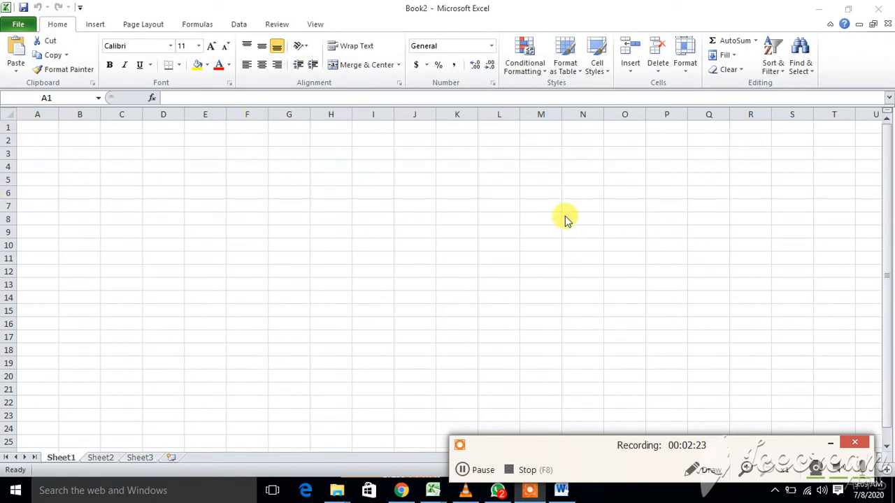
{"action": "mouse_move", "coordinate": [447, 217]}
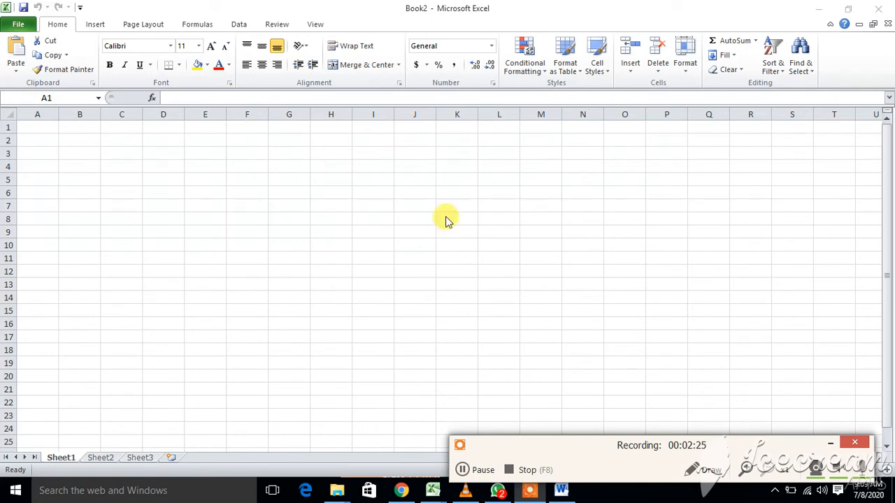
{"action": "mouse_move", "coordinate": [195, 164]}
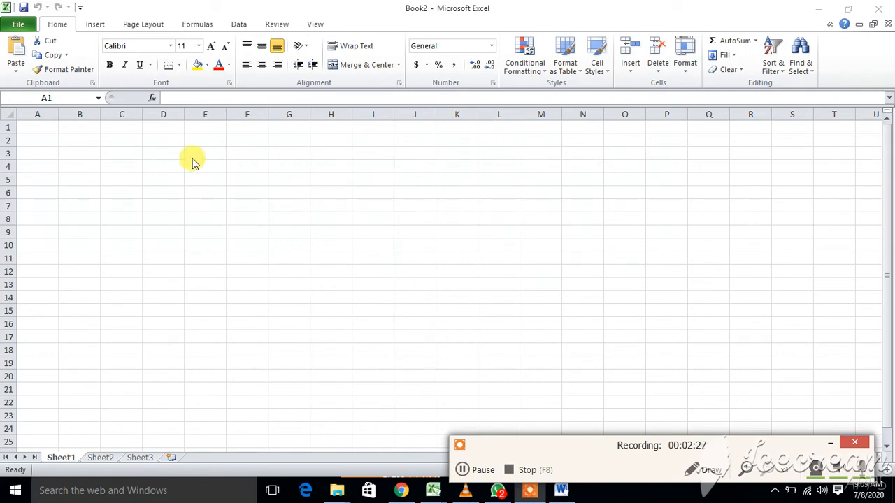
{"action": "mouse_move", "coordinate": [848, 417]}
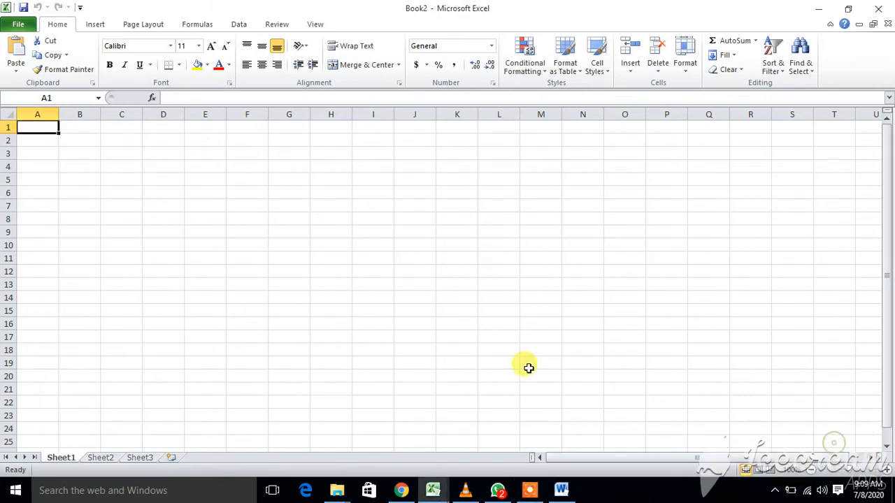
{"action": "mouse_move", "coordinate": [625, 283]}
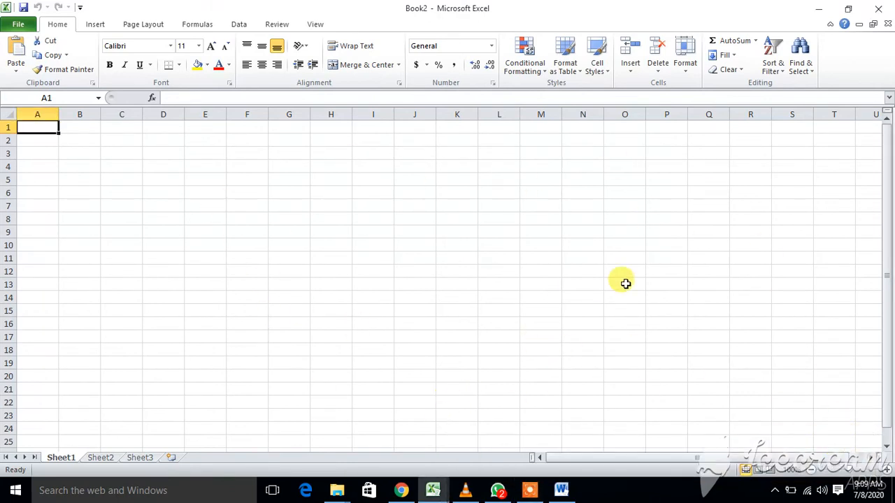
{"action": "mouse_move", "coordinate": [124, 217]}
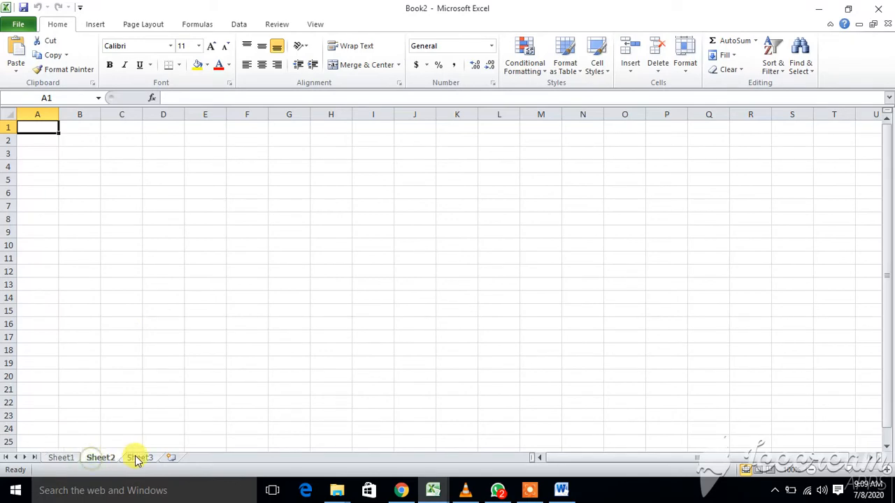
- Select the Sheet3 tab at the bottom of Book2
{"action": "left_click", "coordinate": [139, 457]}
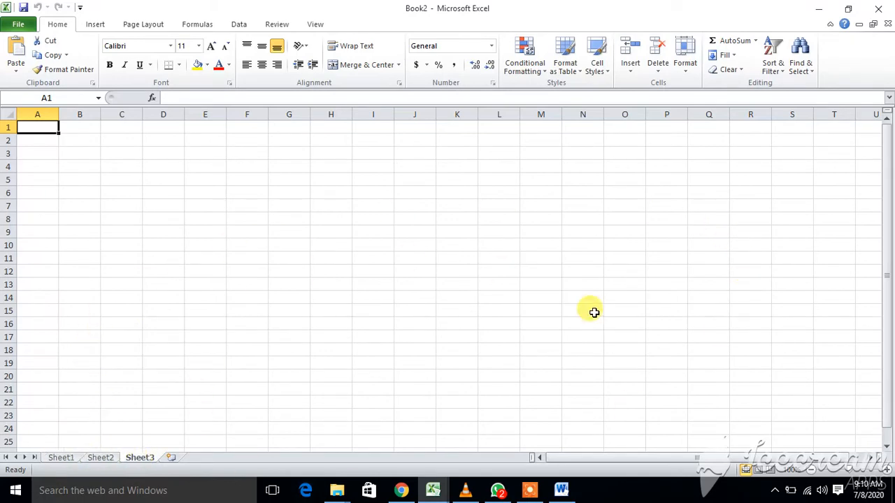
{"action": "mouse_move", "coordinate": [686, 411]}
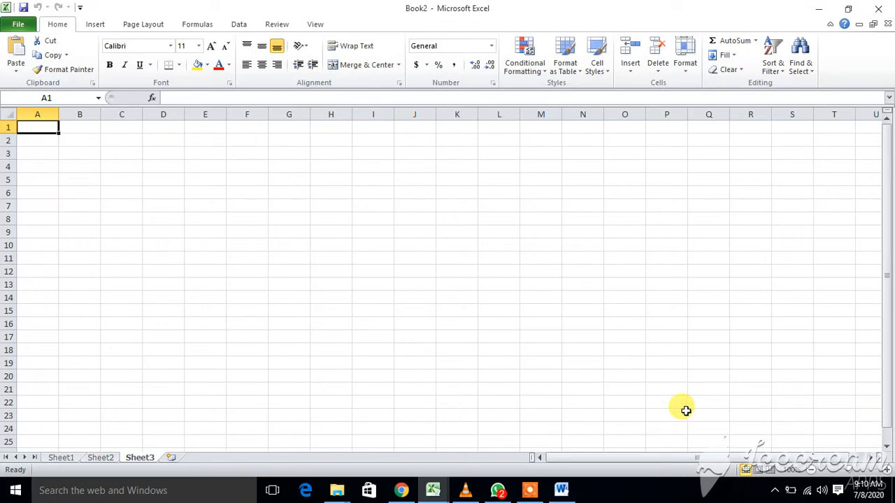
{"action": "mouse_move", "coordinate": [4, 18]}
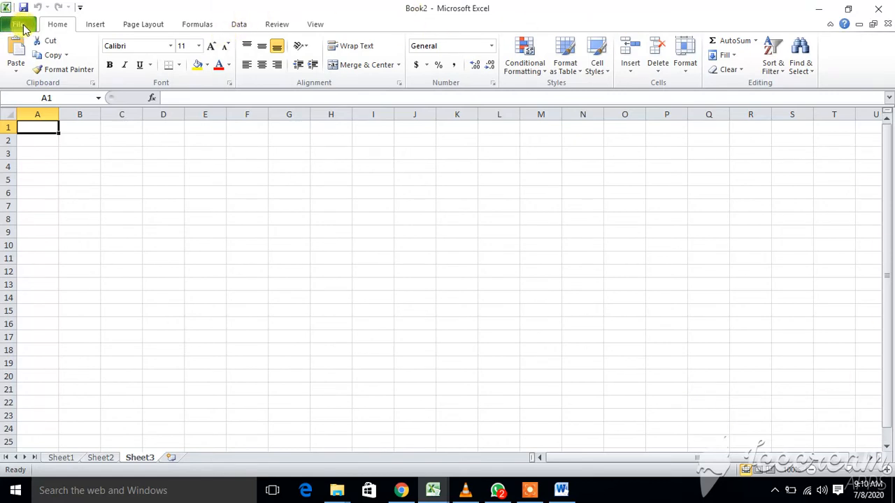
{"action": "mouse_move", "coordinate": [57, 24]}
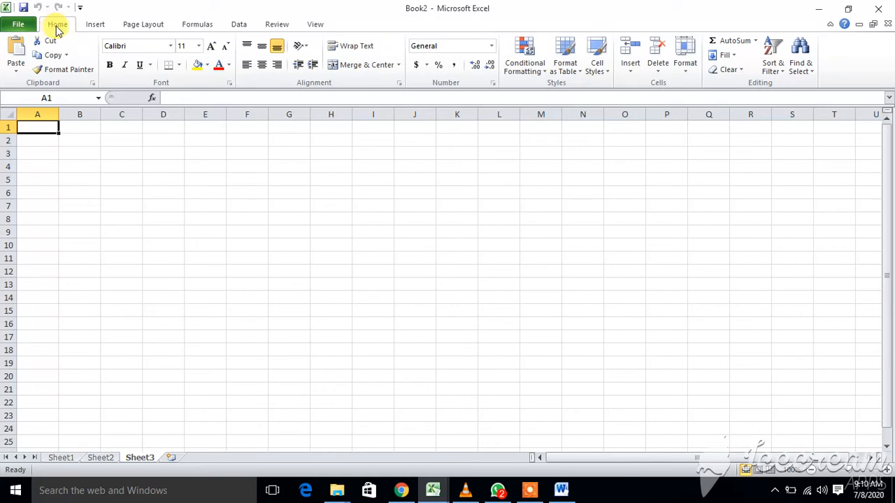
{"action": "mouse_move", "coordinate": [197, 24]}
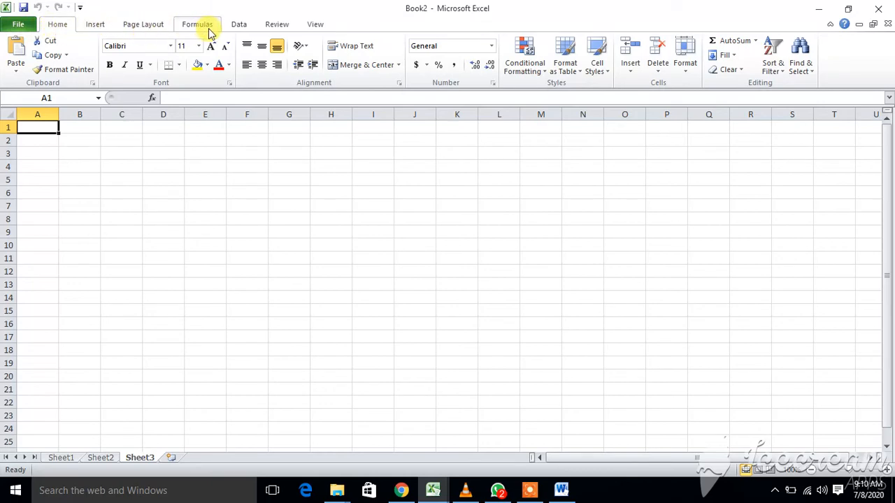
{"action": "mouse_move", "coordinate": [306, 23]}
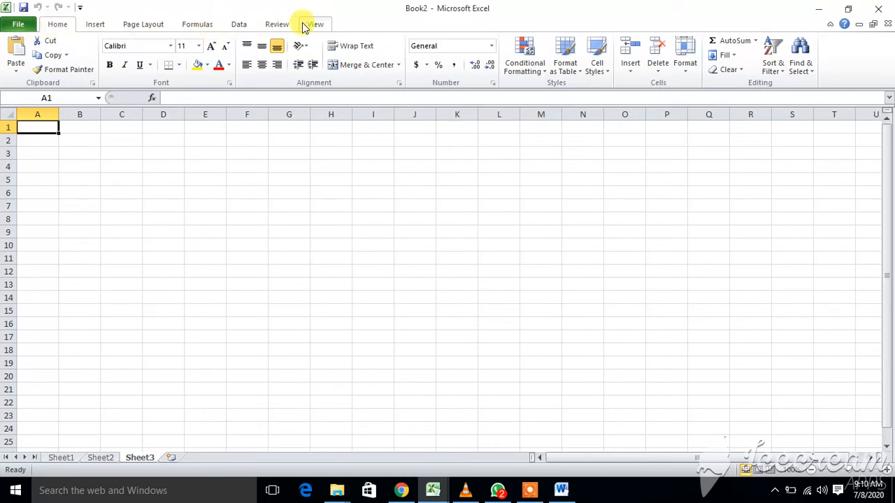
{"action": "mouse_move", "coordinate": [311, 24]}
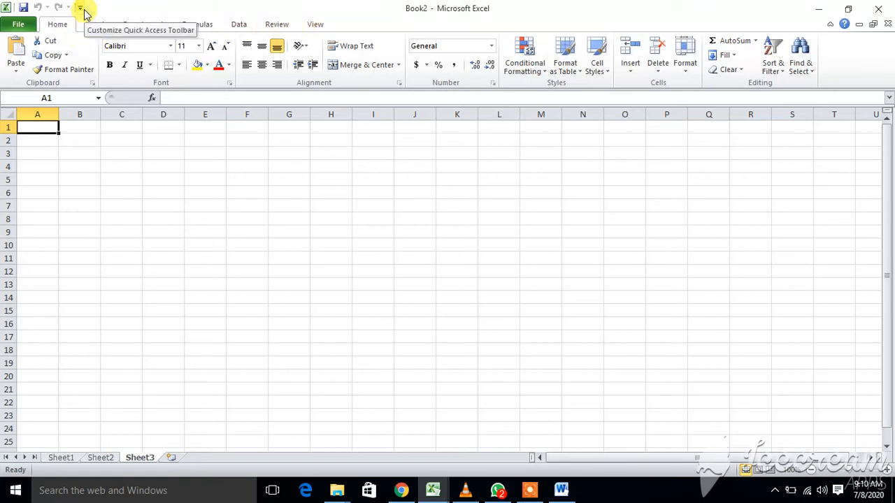
{"action": "mouse_move", "coordinate": [273, 10]}
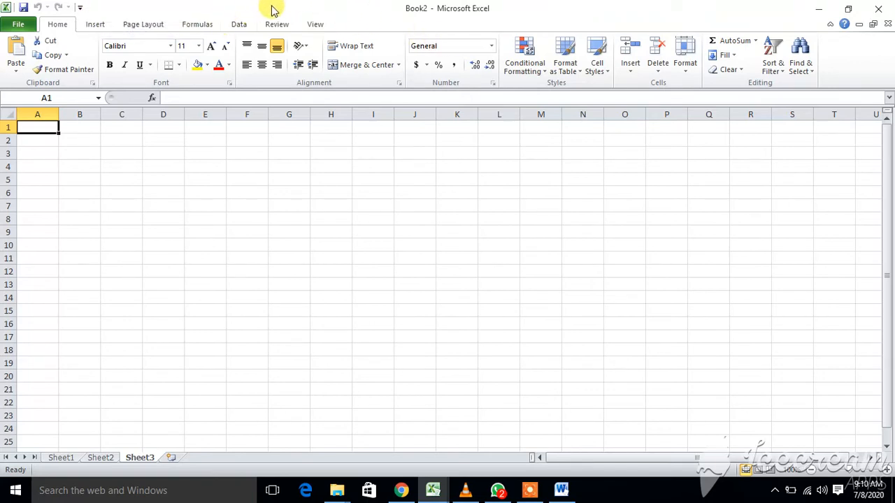
{"action": "mouse_move", "coordinate": [458, 14]}
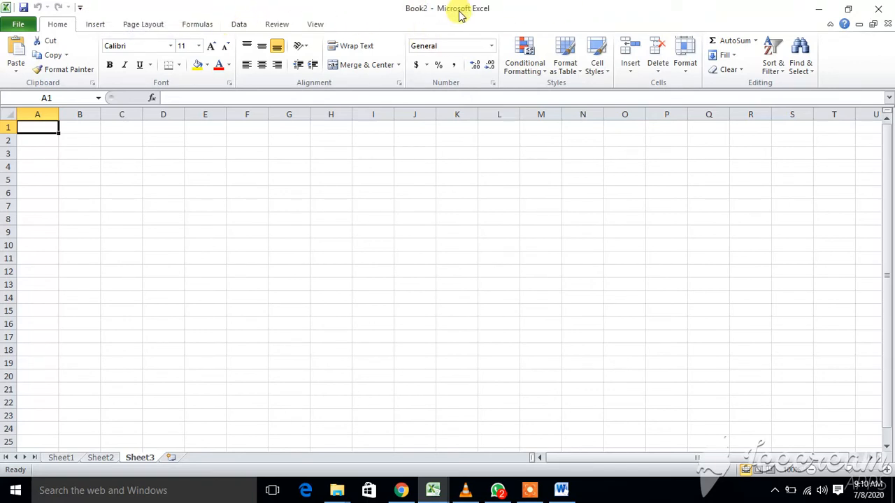
{"action": "mouse_move", "coordinate": [420, 14]}
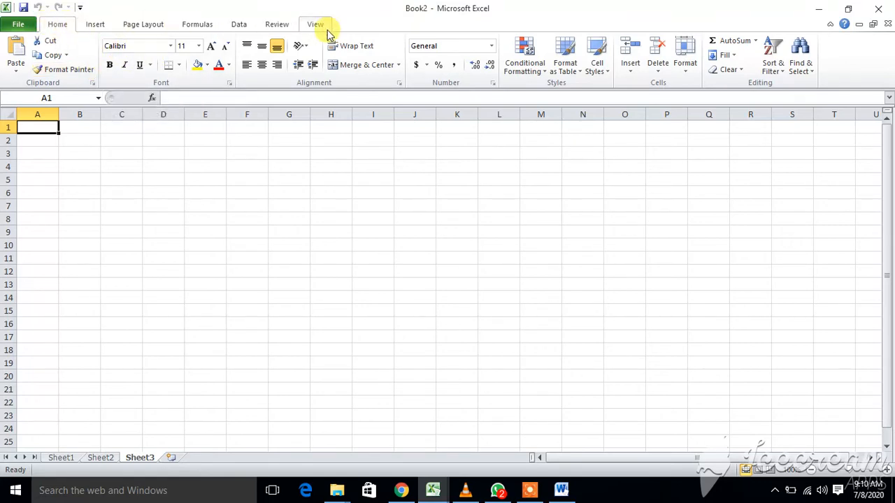
{"action": "mouse_move", "coordinate": [212, 81]}
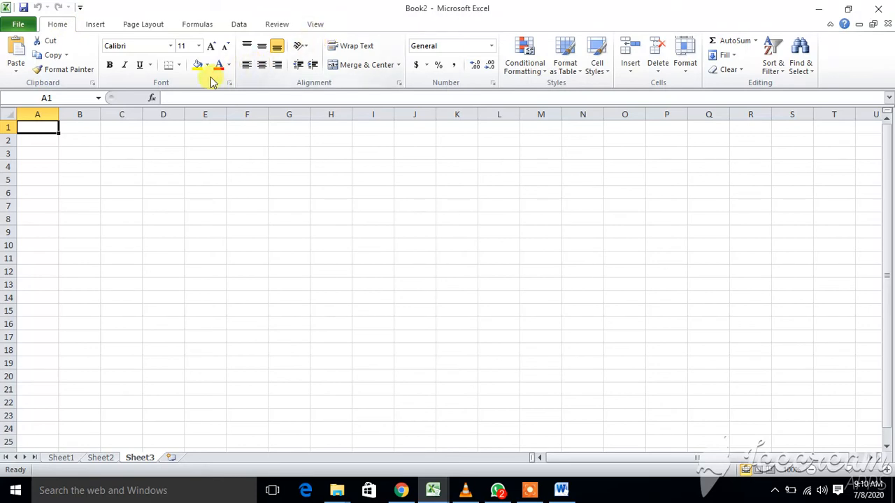
{"action": "mouse_move", "coordinate": [852, 60]}
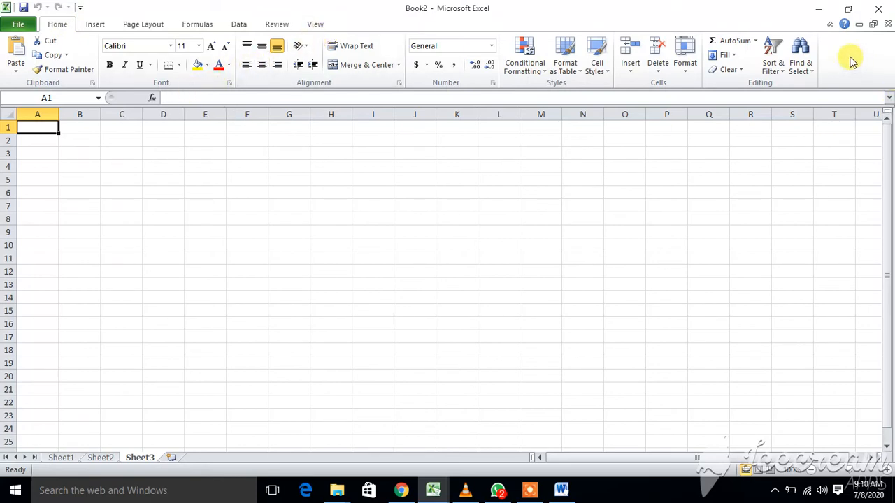
{"action": "mouse_move", "coordinate": [365, 65]}
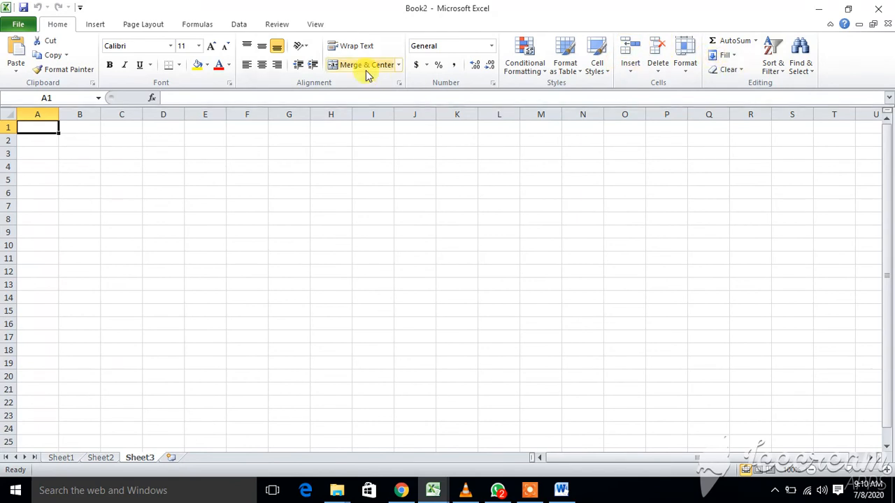
{"action": "mouse_move", "coordinate": [336, 86]}
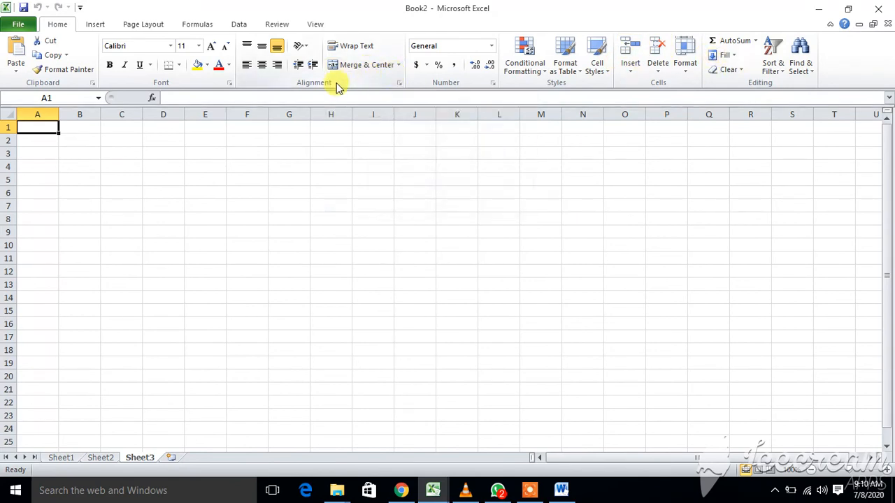
{"action": "mouse_move", "coordinate": [174, 159]}
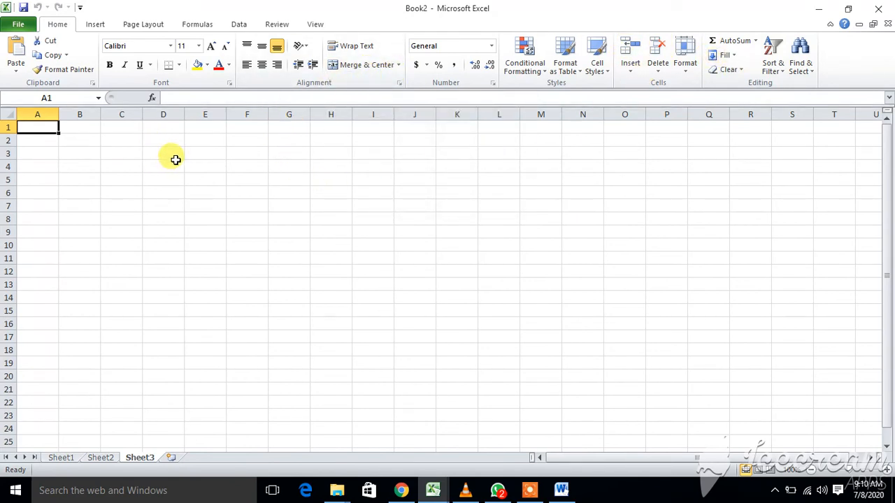
- Select cell D3 and confirm its D3 reference in the Name Box
{"action": "left_click", "coordinate": [163, 154]}
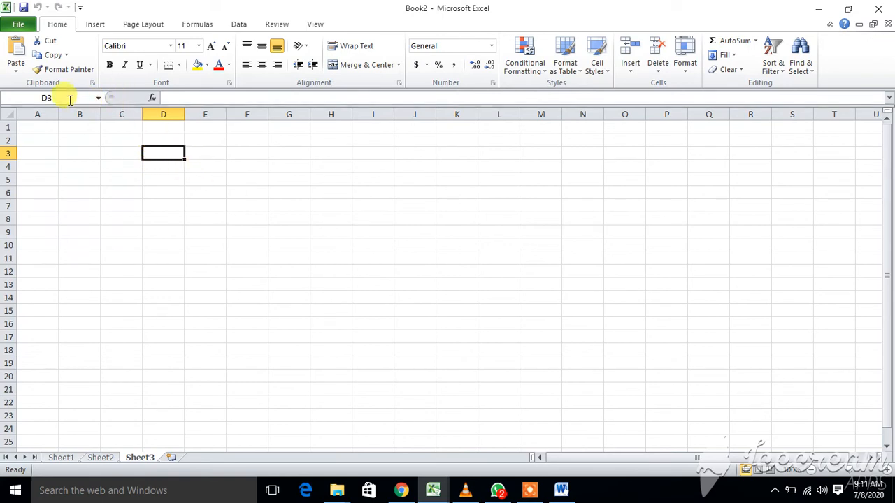
{"action": "left_click", "coordinate": [38, 97]}
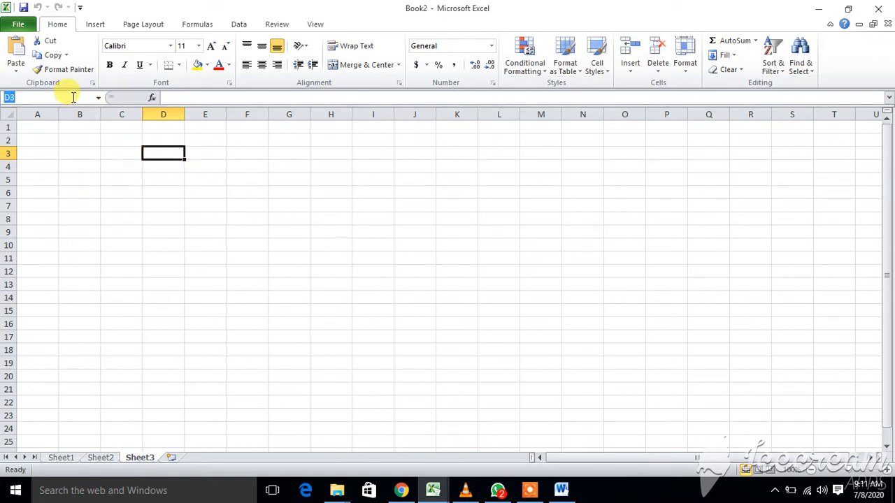
{"action": "mouse_move", "coordinate": [215, 196]}
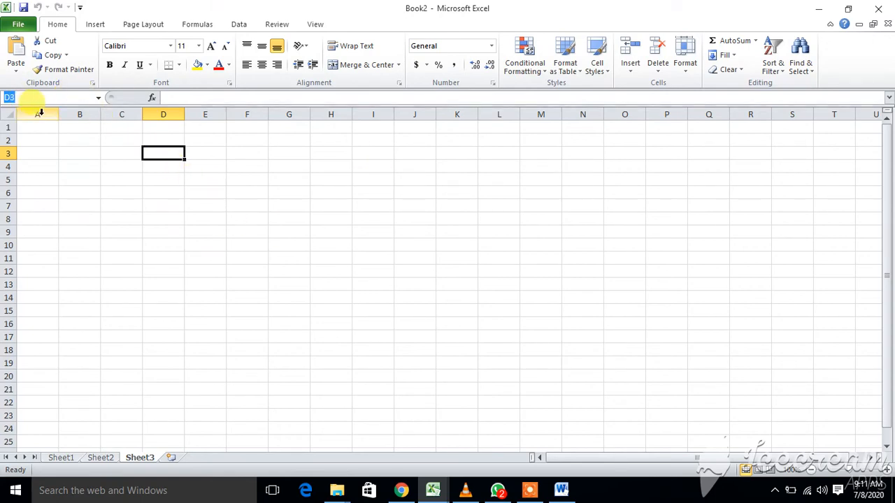
{"action": "mouse_move", "coordinate": [512, 131]}
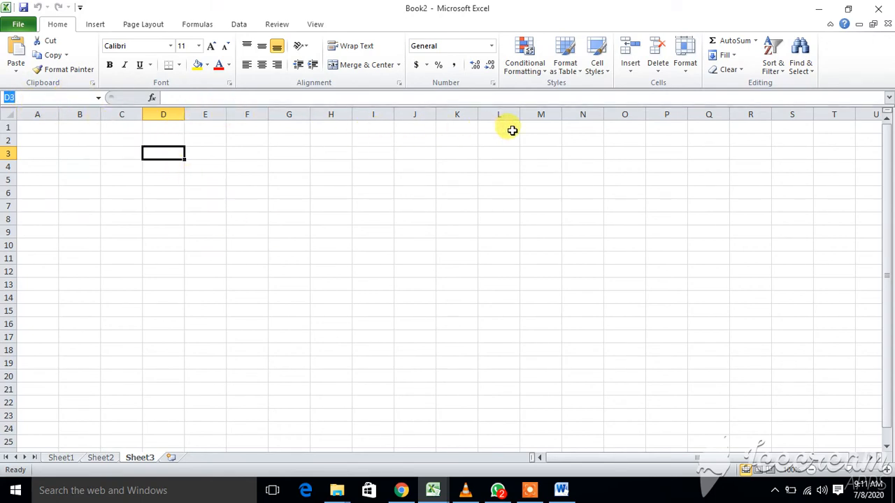
{"action": "mouse_move", "coordinate": [19, 214]}
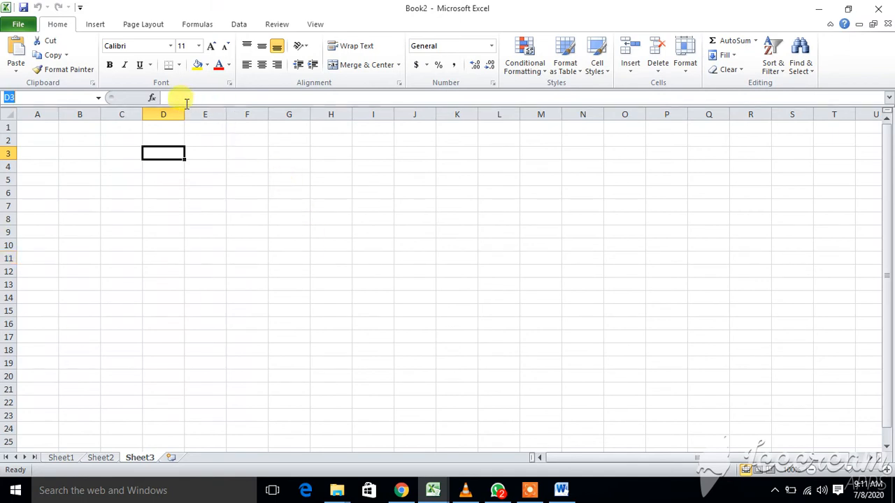
{"action": "mouse_move", "coordinate": [143, 98]}
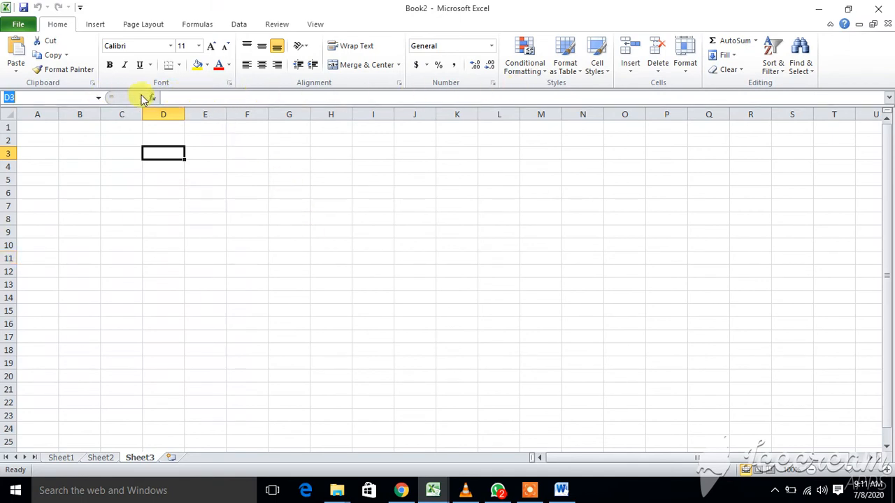
{"action": "mouse_move", "coordinate": [187, 97]}
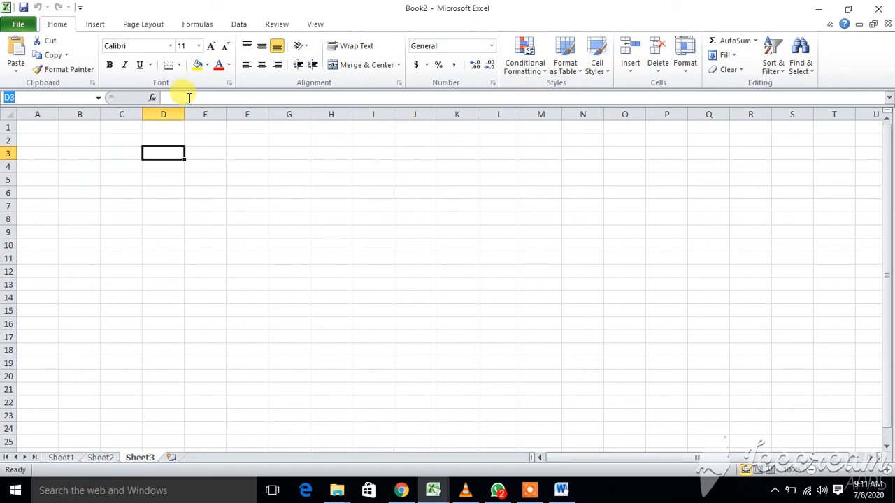
{"action": "mouse_move", "coordinate": [212, 97]}
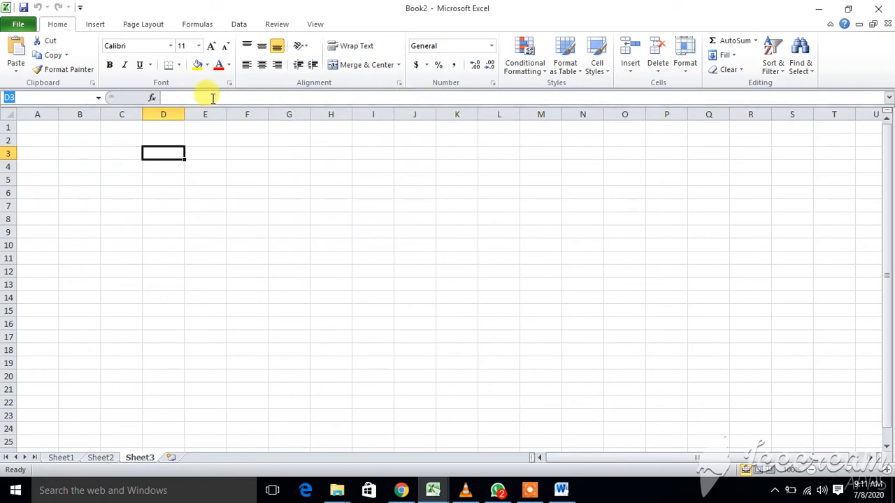
{"action": "mouse_move", "coordinate": [869, 184]}
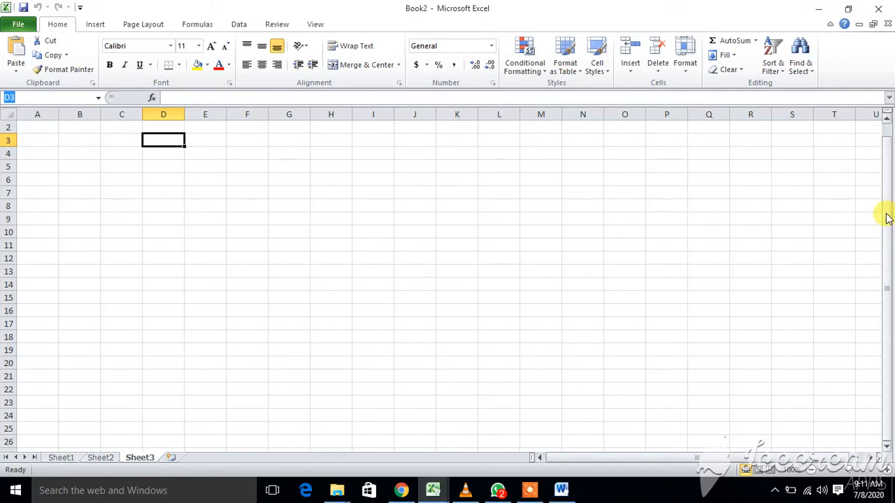
{"action": "mouse_move", "coordinate": [340, 476]}
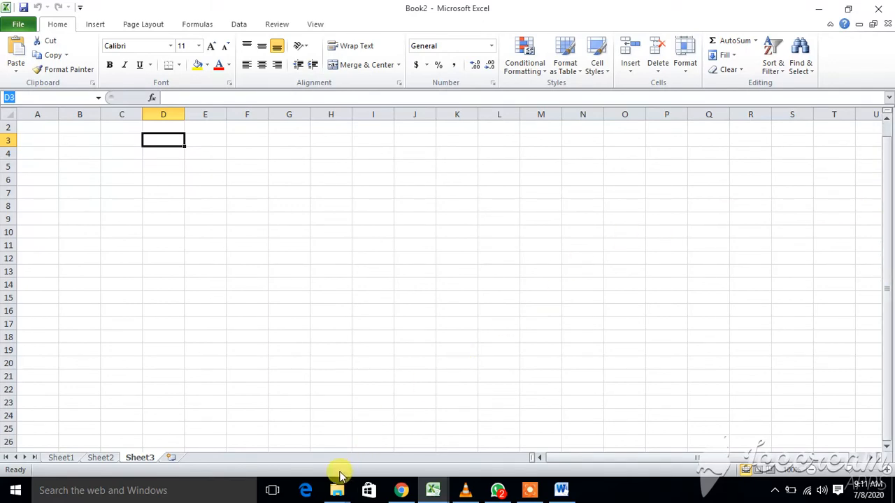
{"action": "mouse_move", "coordinate": [175, 482]}
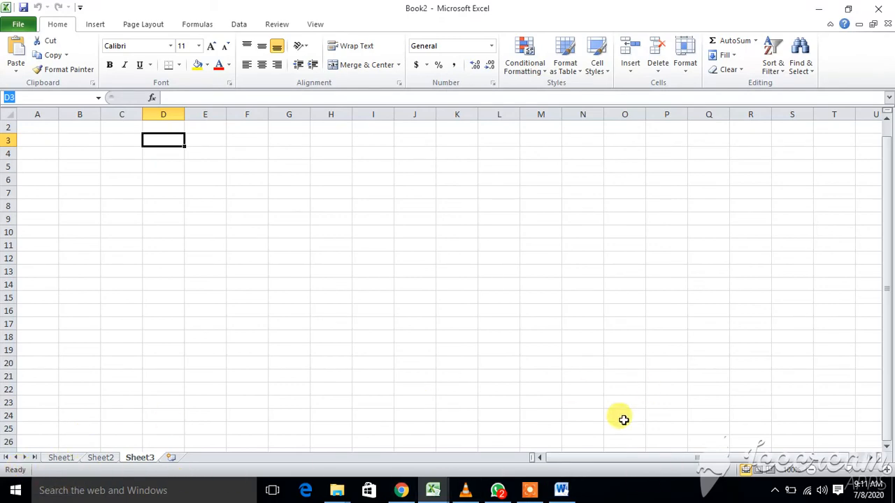
{"action": "mouse_move", "coordinate": [316, 256]}
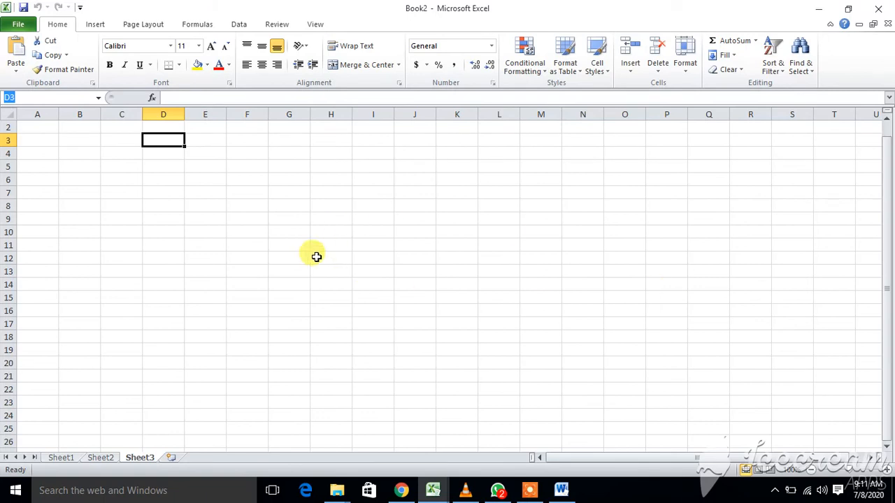
{"action": "mouse_move", "coordinate": [530, 276]}
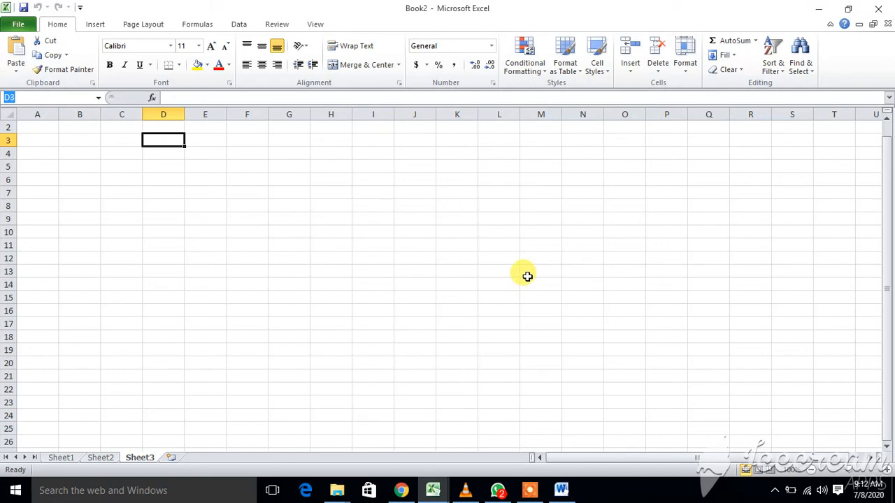
{"action": "mouse_move", "coordinate": [290, 222]}
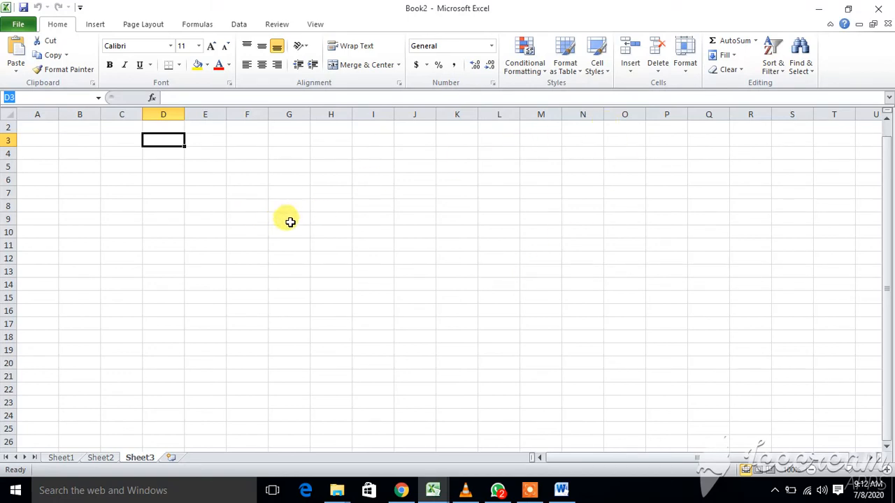
- Move through cells K9, J9 and K9 in row 9, finishing on N9
{"action": "left_click", "coordinate": [457, 219]}
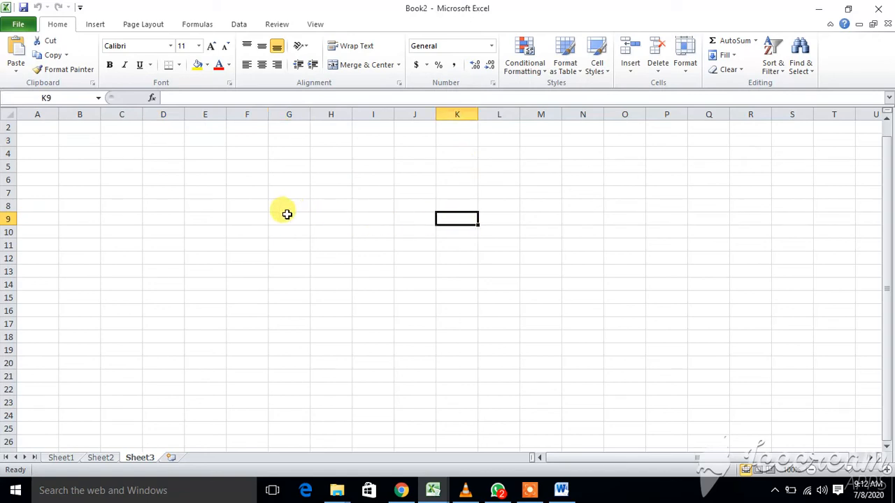
{"action": "left_click", "coordinate": [415, 219]}
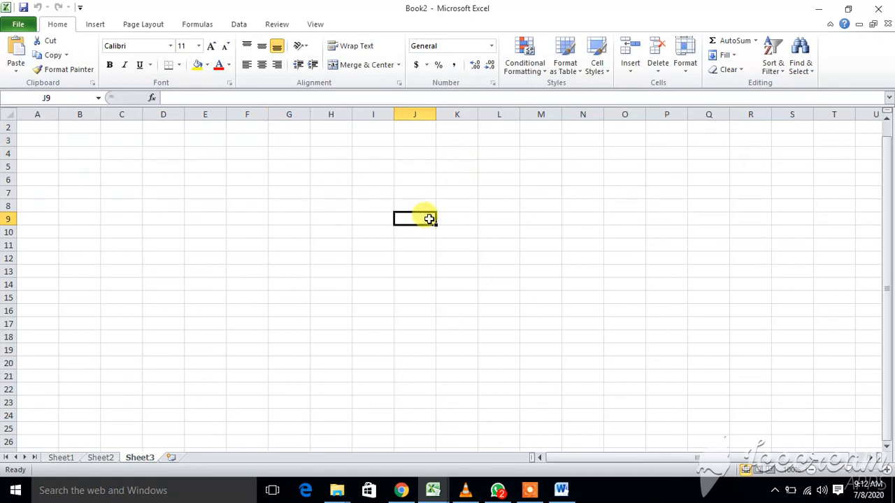
{"action": "mouse_move", "coordinate": [477, 223]}
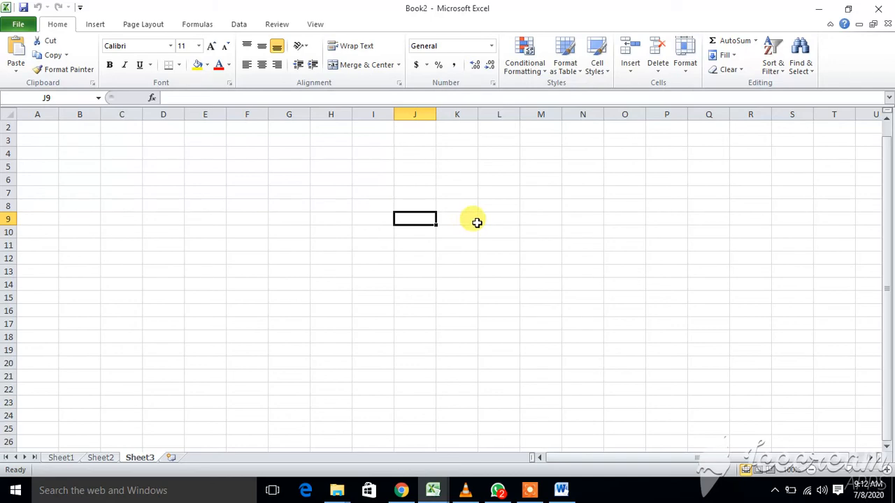
{"action": "left_click", "coordinate": [457, 218]}
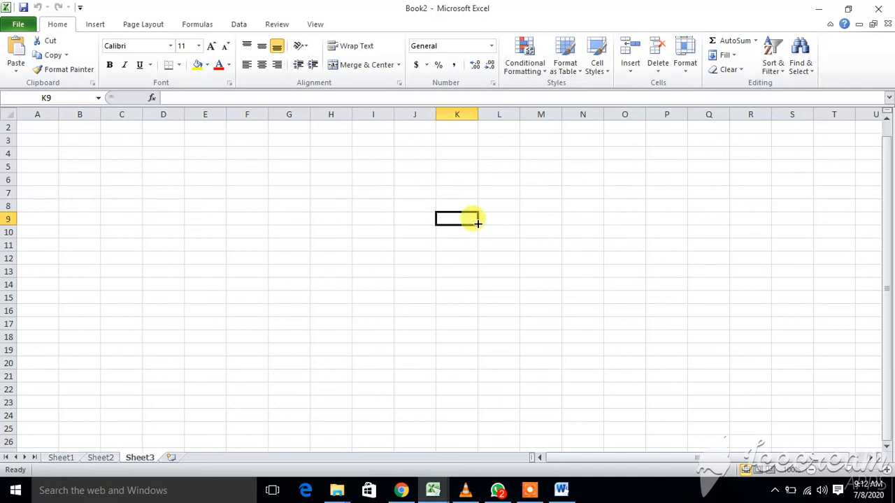
{"action": "left_click", "coordinate": [583, 219]}
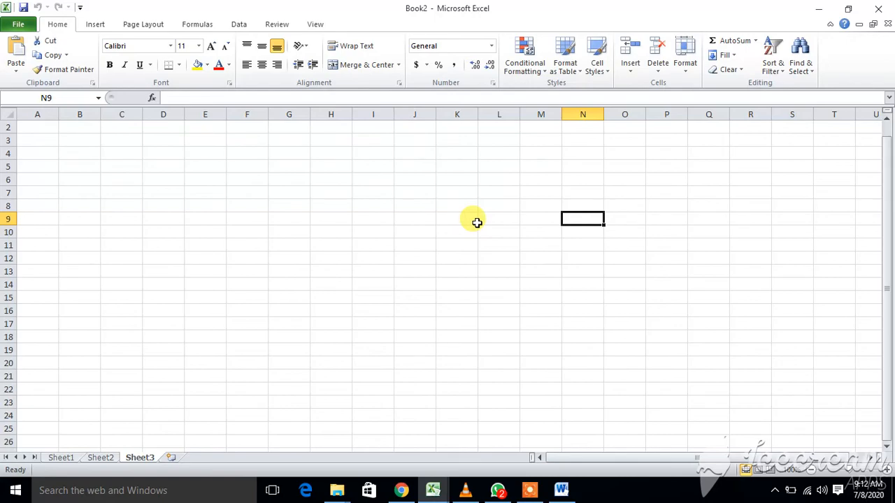